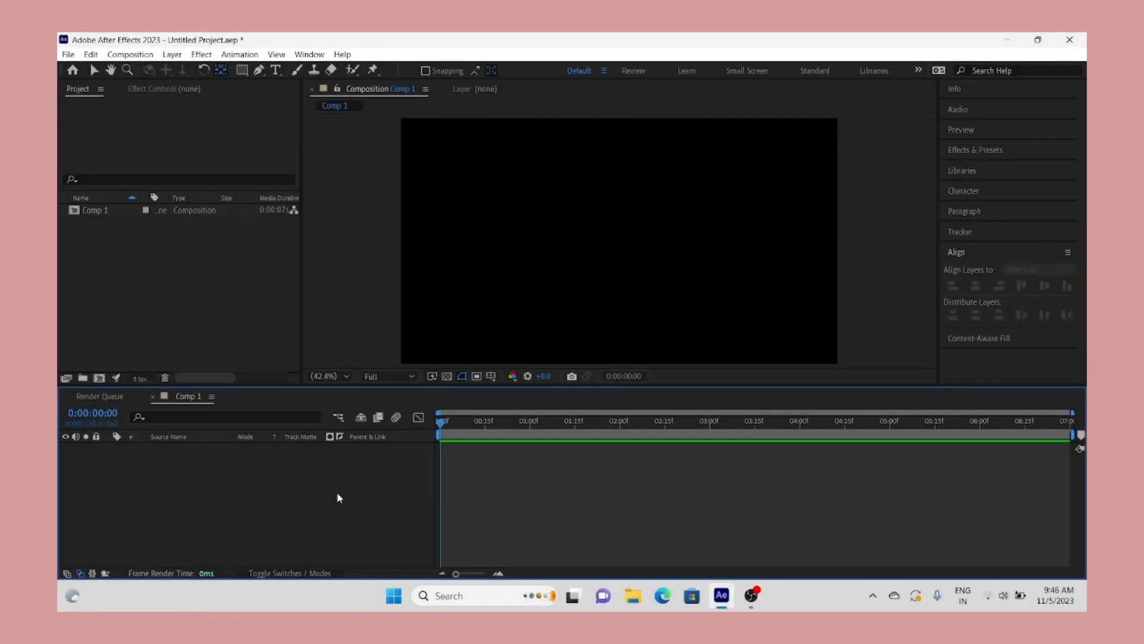
Type 'TYPE YOUR TEXT' in bold white Couture Bold in the composition.
click(274, 70)
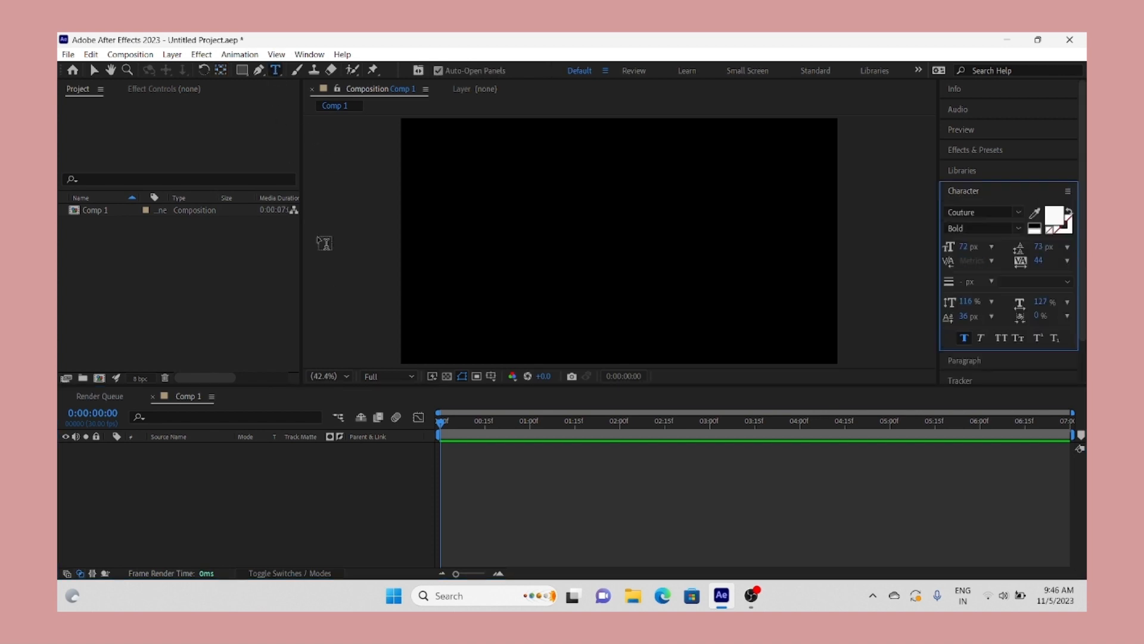
text(ty)
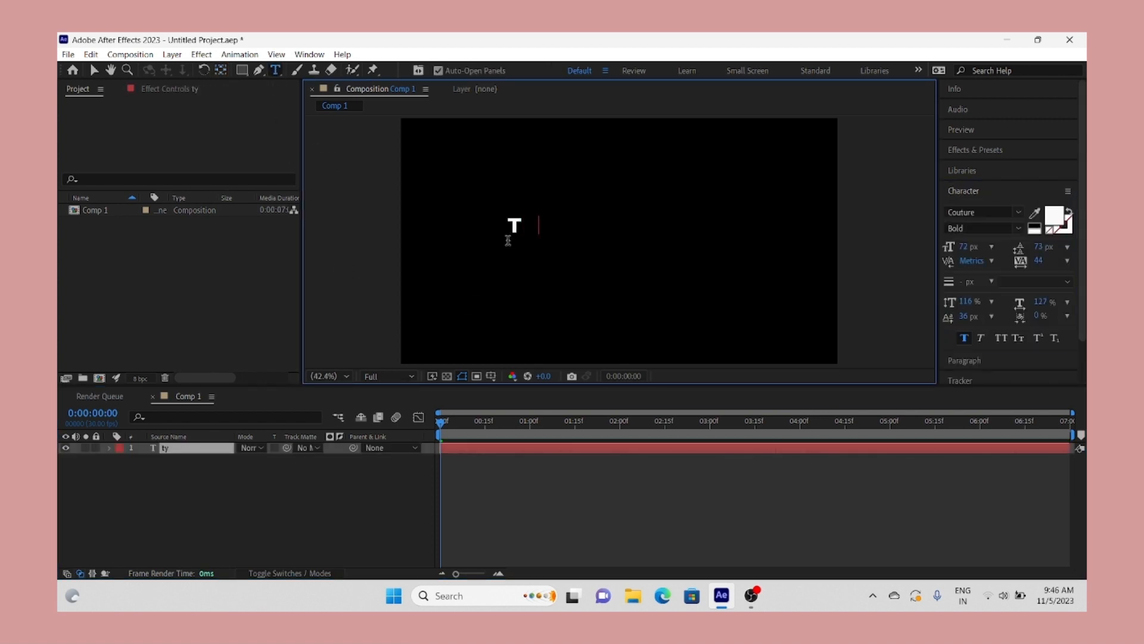
text(YPE YOUR TE)
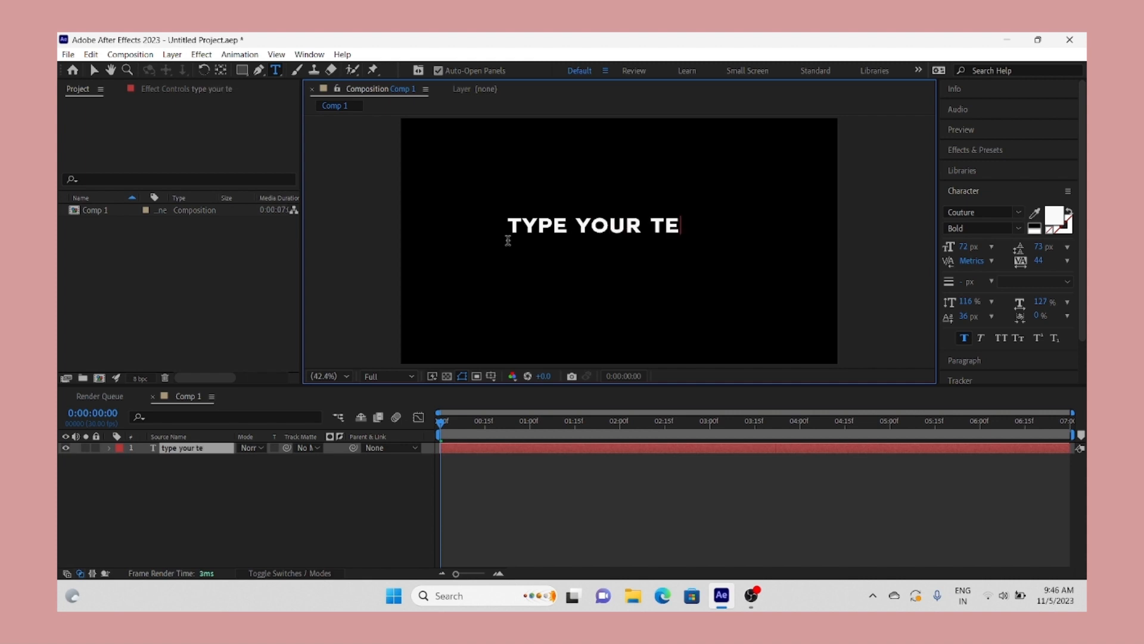
text(XT)
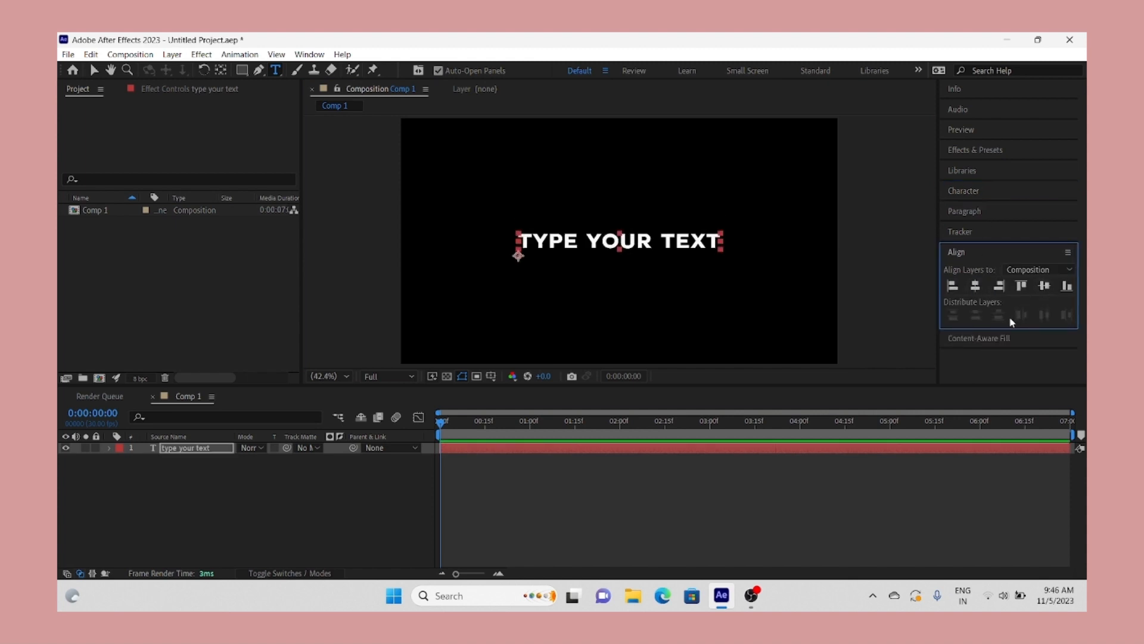
mouse_move(227, 482)
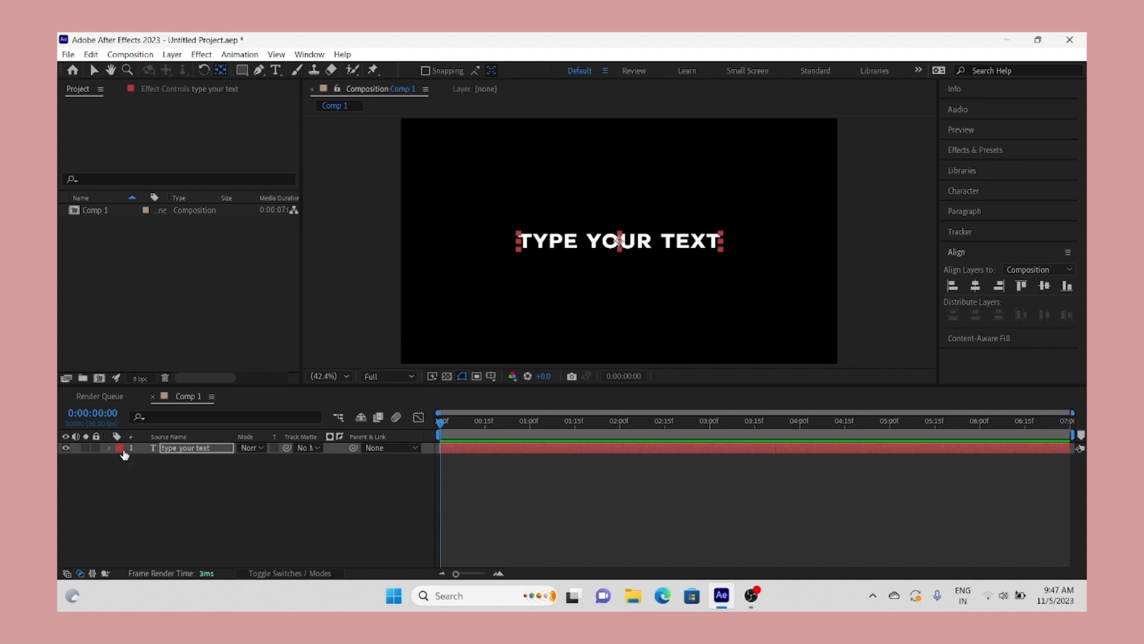
Add a Tracking animator to the text layer and keyframe its Tracking Amount.
click(108, 447)
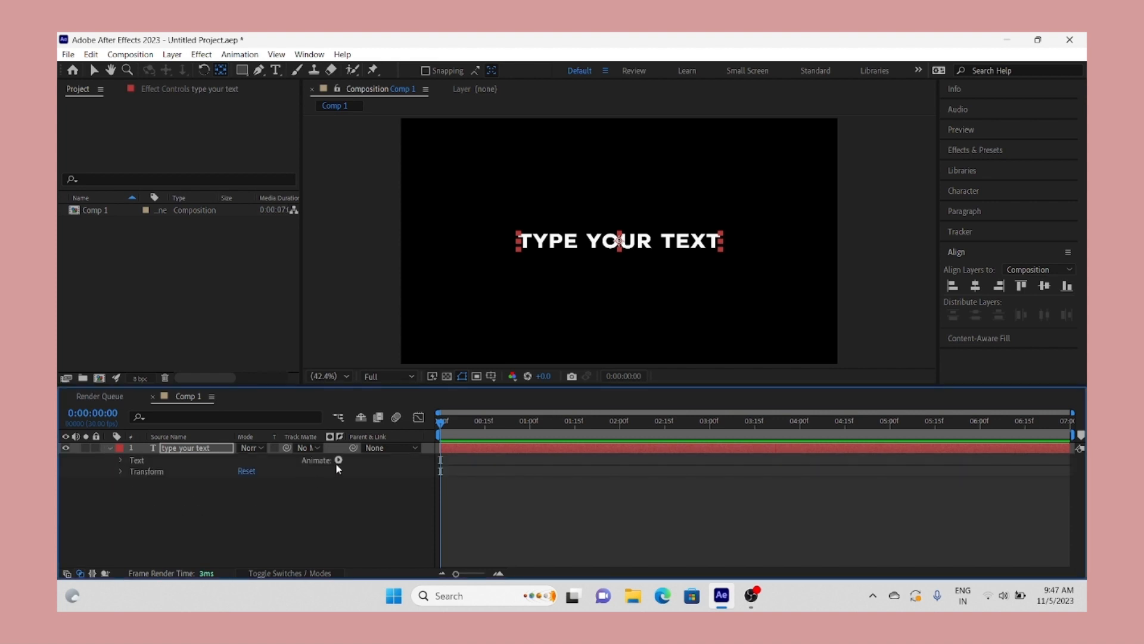
click(338, 460)
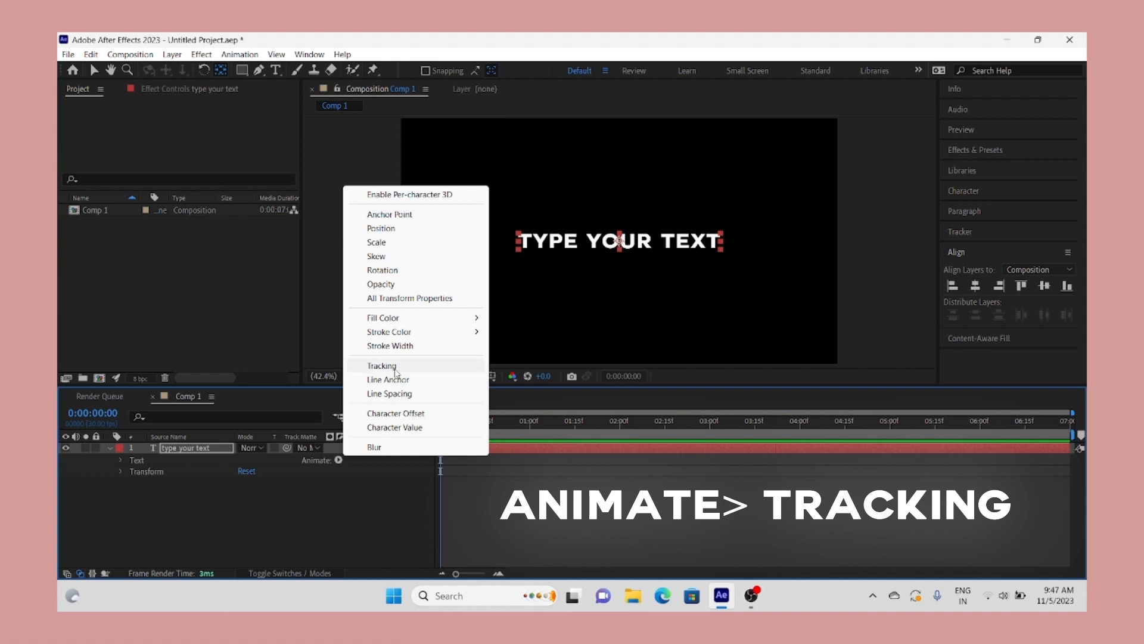
click(381, 365)
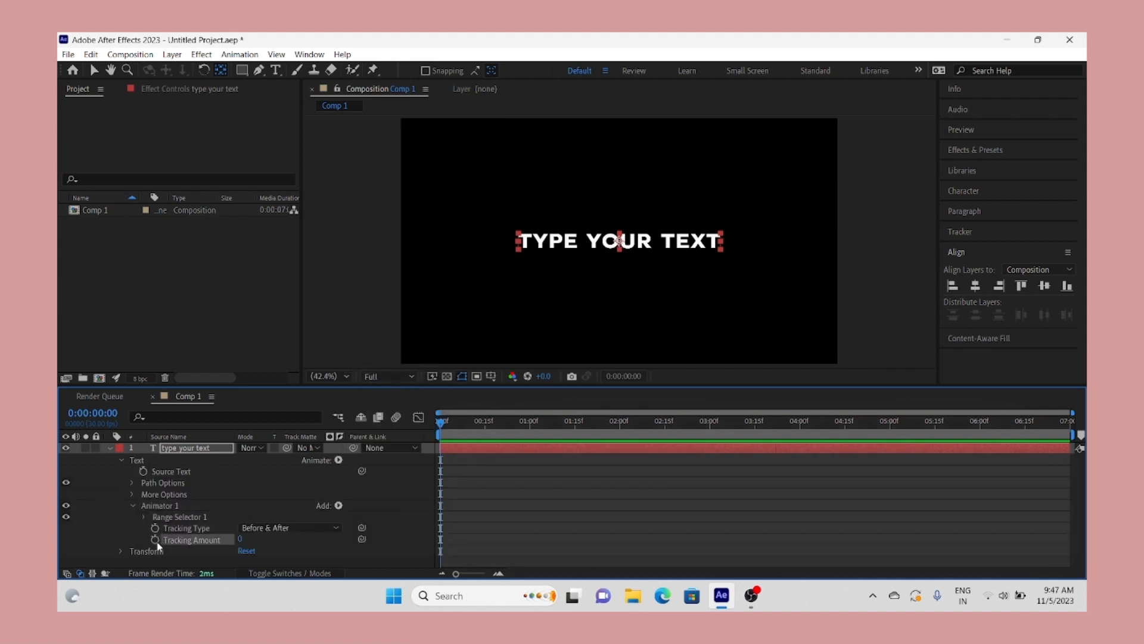
click(155, 540)
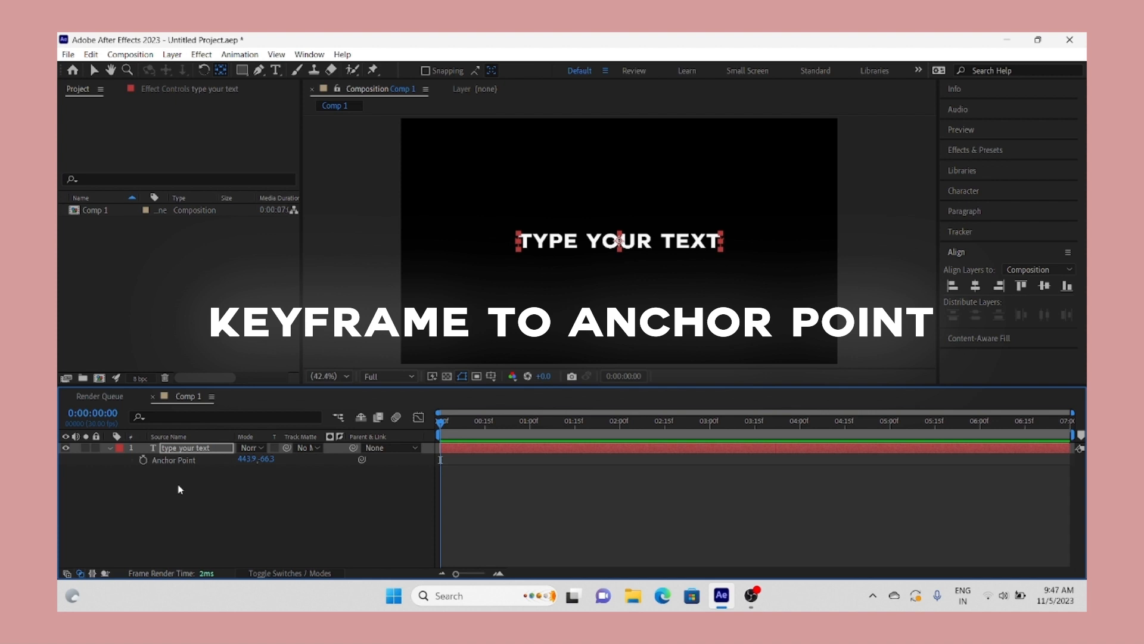
Set a starting Anchor Point keyframe on the text layer.
click(143, 461)
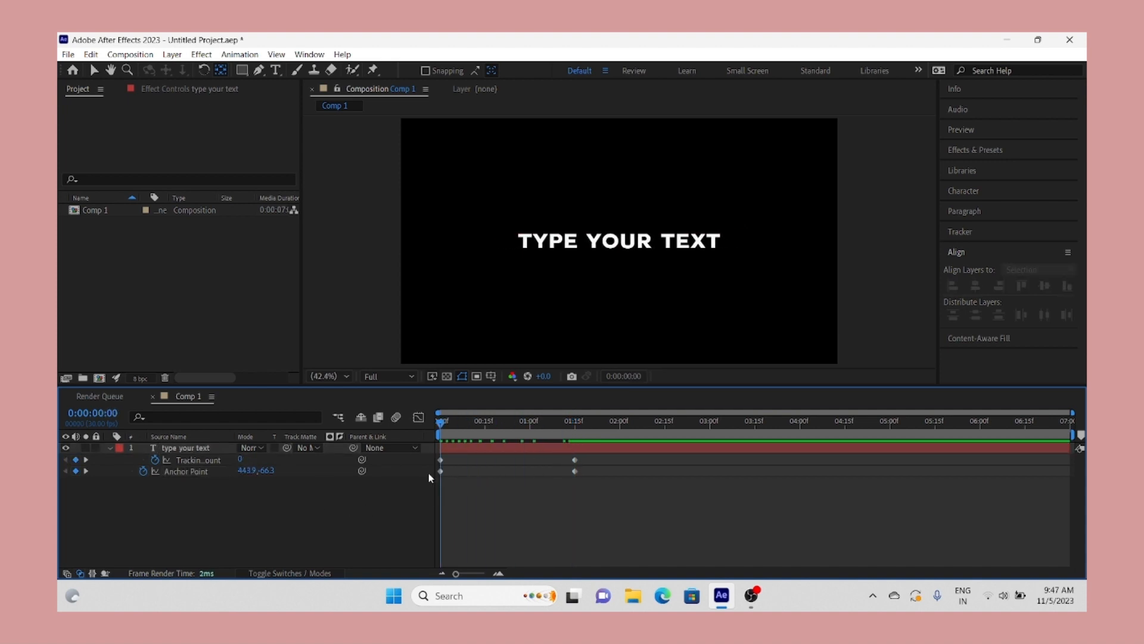
mouse_move(391, 528)
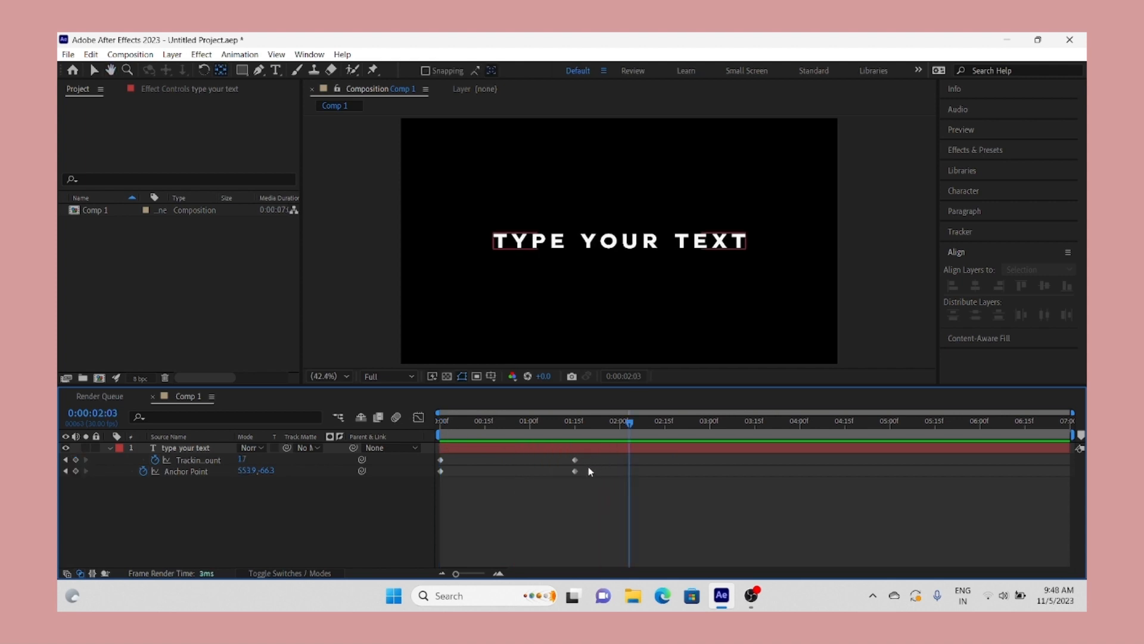
Apply Easy Ease (F9) to the tracking and anchor point keyframes, then deselect.
key(f9)
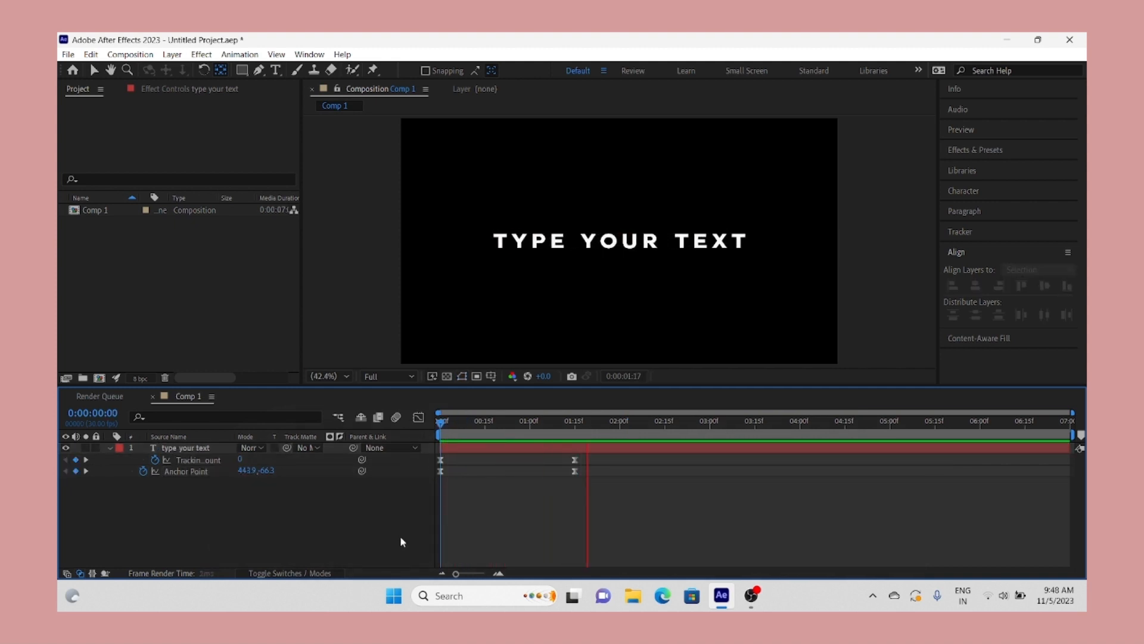
click(636, 420)
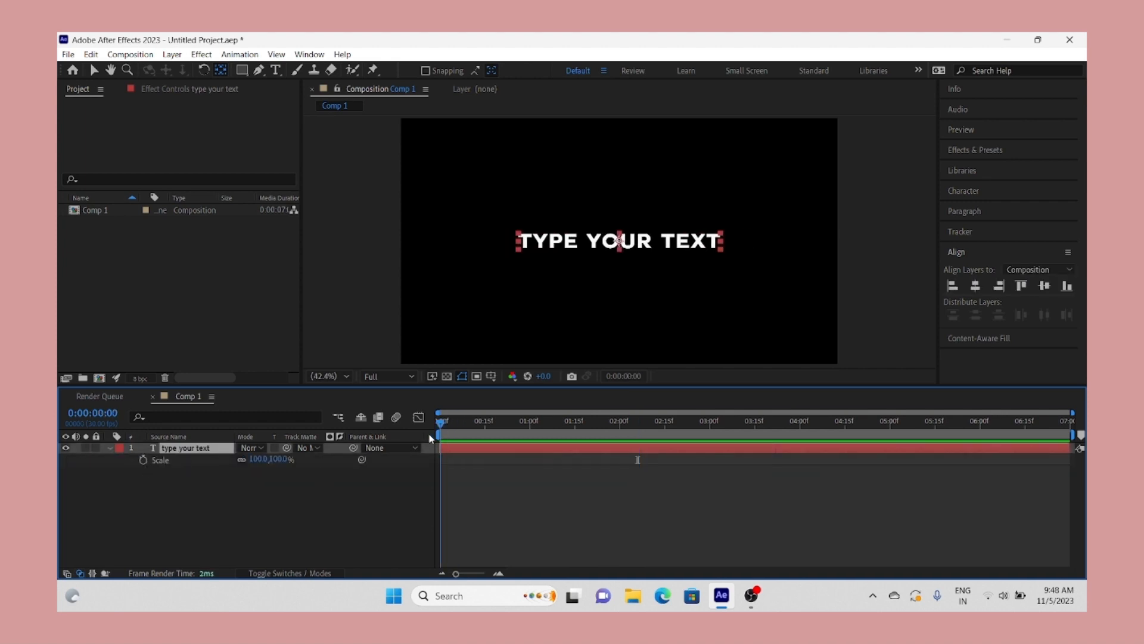
Keyframe Scale from 100% to 110% at the second keyframe's time.
click(144, 461)
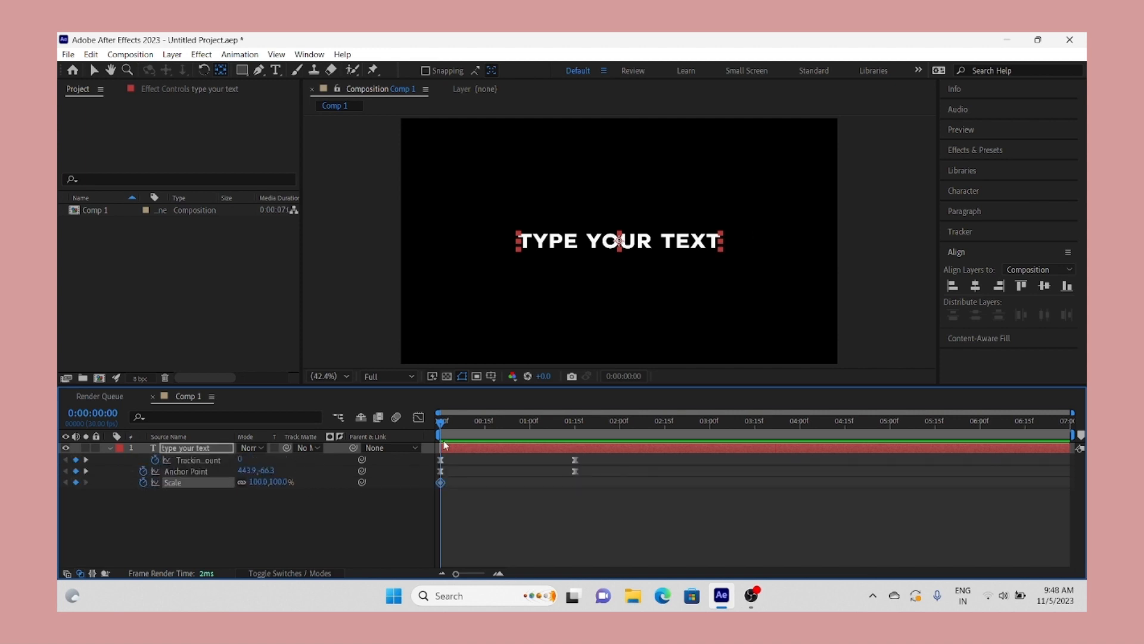
click(476, 420)
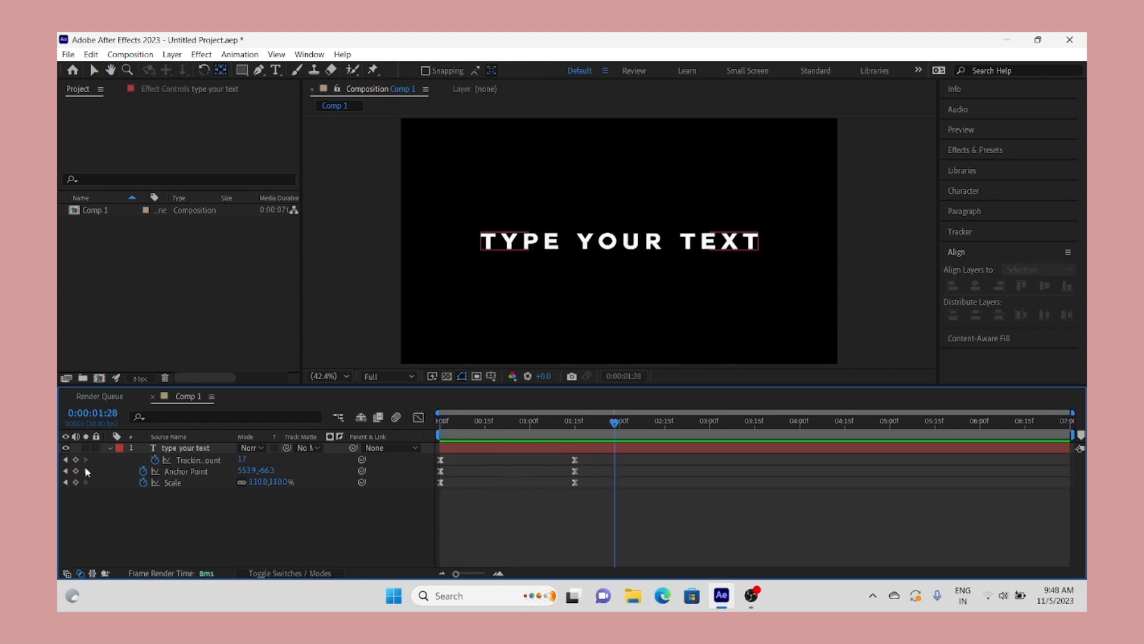
Collapse the text layer's animated properties in the timeline.
click(107, 447)
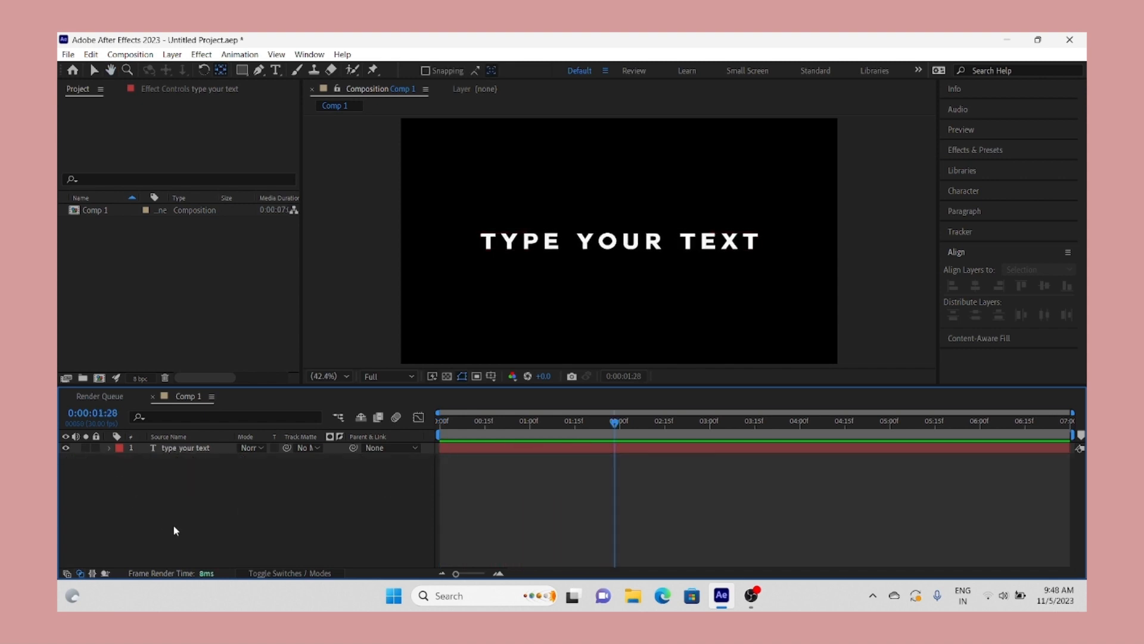